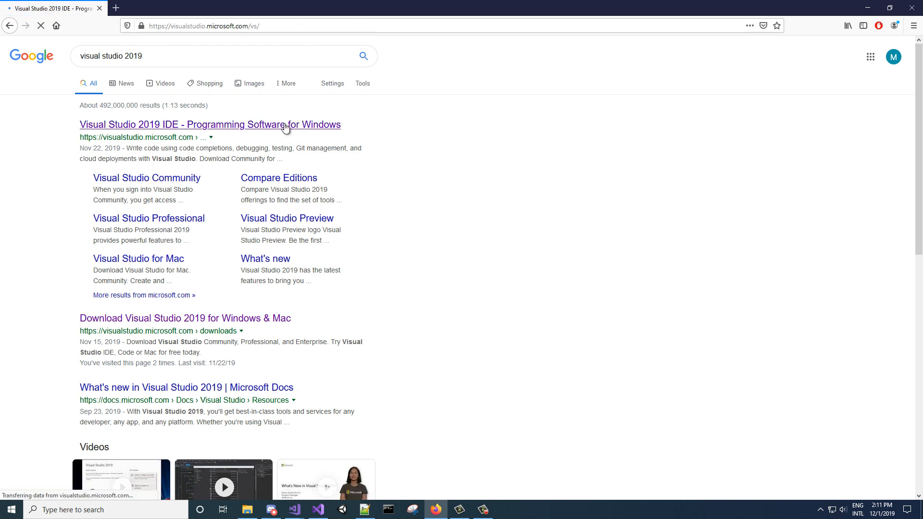
Reach the Visual Studio 2019 page from Google and download the Community installer
{"action": "left_click", "coordinate": [209, 124]}
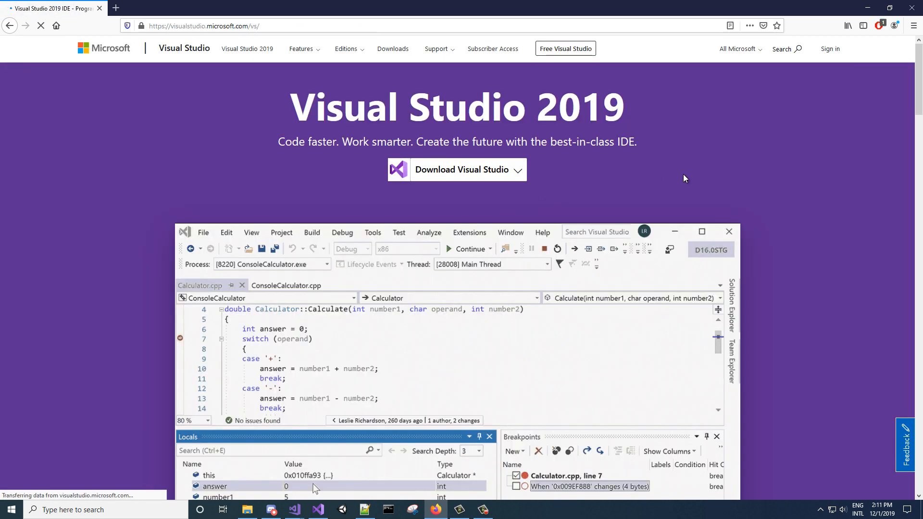
{"action": "right_click", "coordinate": [215, 486]}
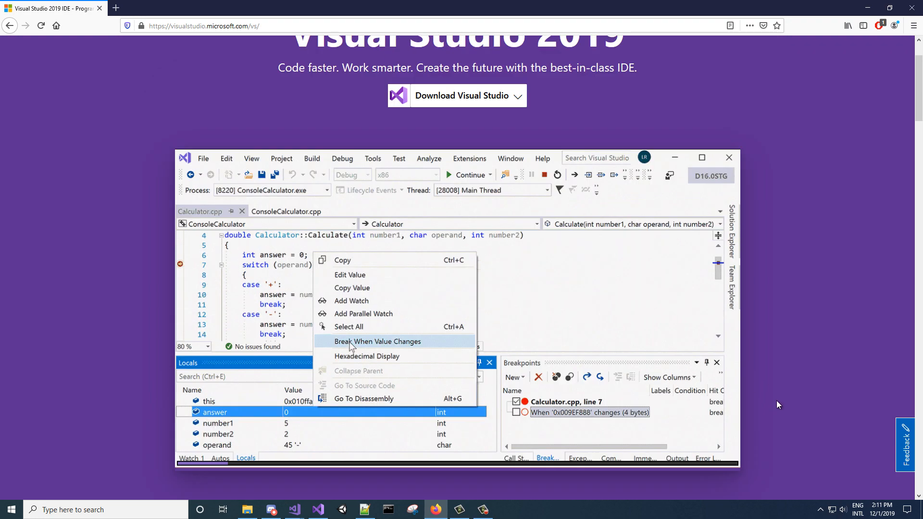
{"action": "scroll", "scroll_direction": "up", "scroll_amount": 3}
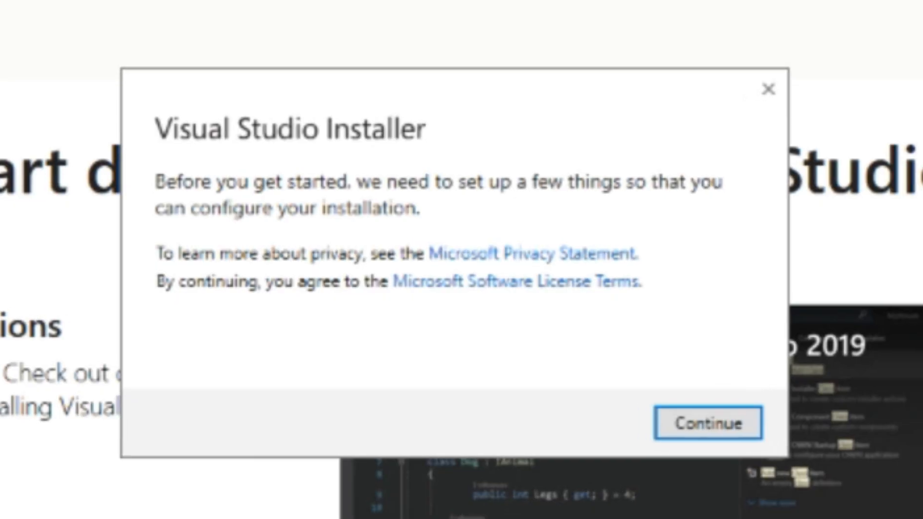
Accept the privacy notice and continue to the Workloads page
{"action": "left_click", "coordinate": [708, 424]}
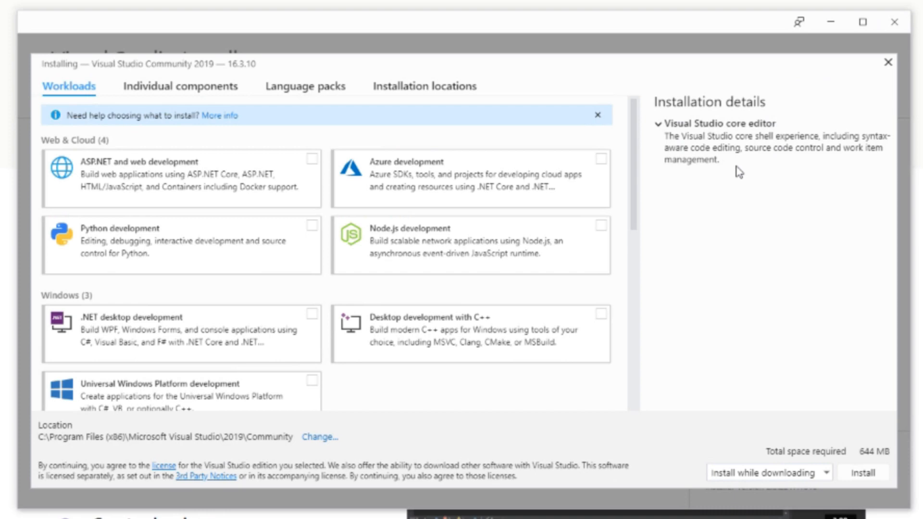
{"action": "mouse_move", "coordinate": [733, 197]}
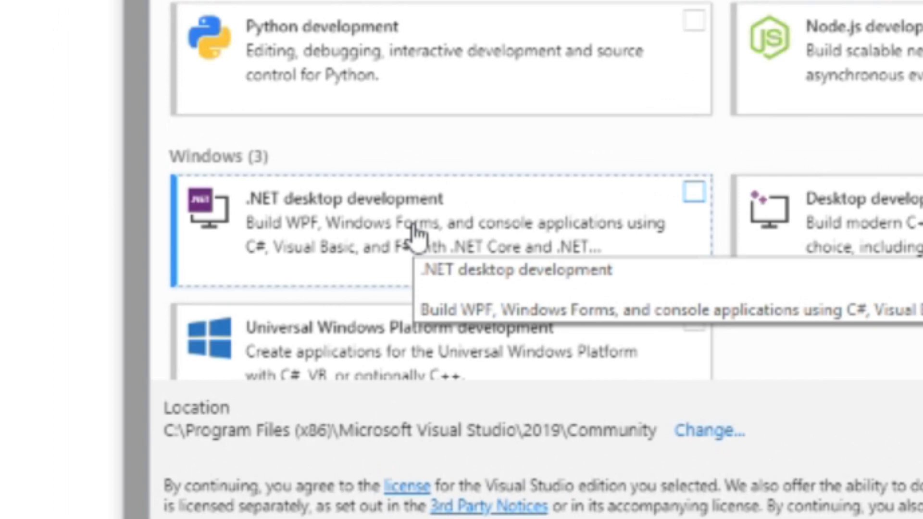
Install Visual Studio Community 2019 with the .NET desktop development workload
{"action": "left_click", "coordinate": [695, 193]}
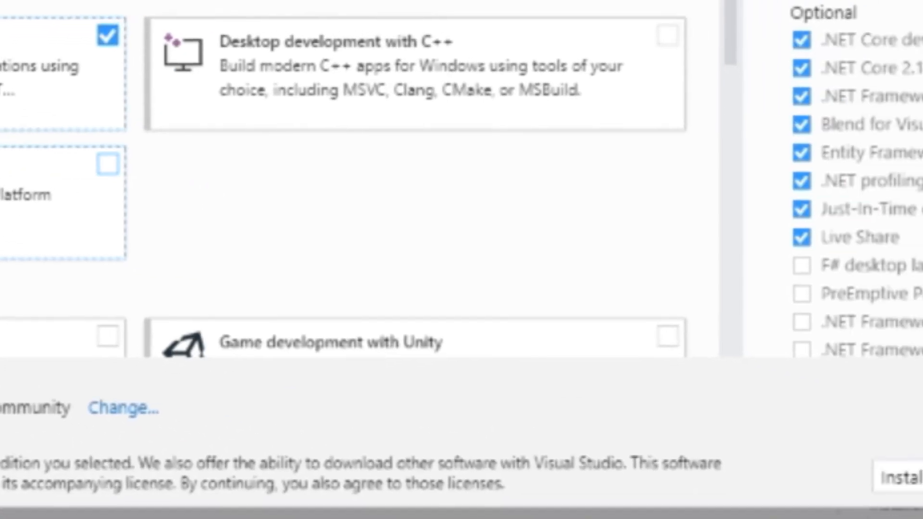
{"action": "left_click", "coordinate": [912, 477]}
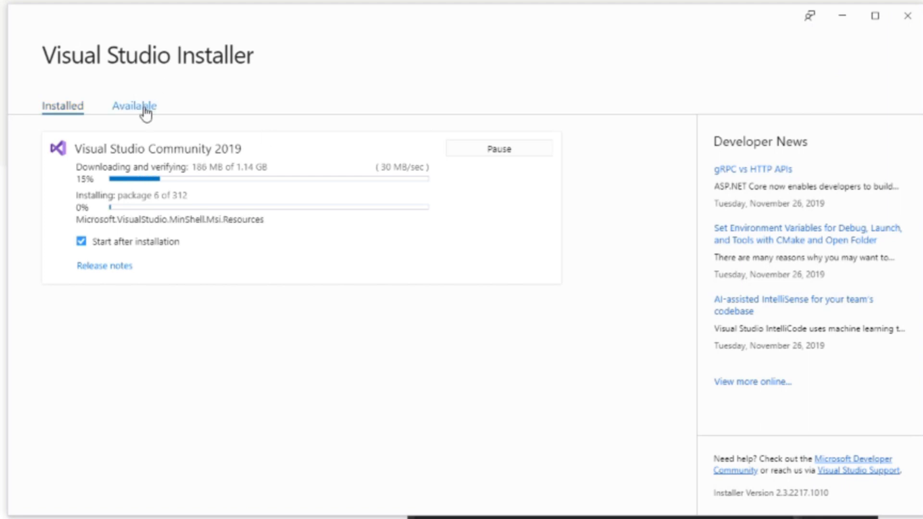
Watch the download and package installation progress on the Installed tab
{"action": "left_click", "coordinate": [62, 106]}
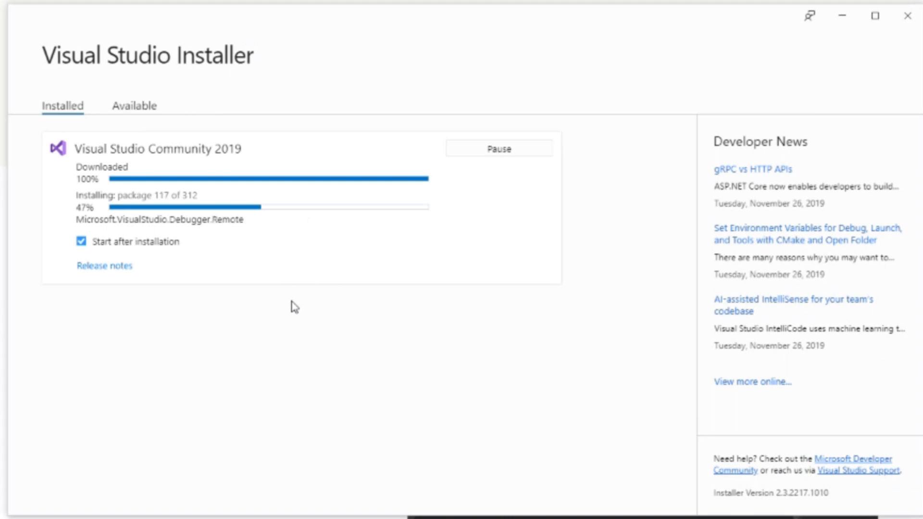
{"action": "mouse_move", "coordinate": [358, 112]}
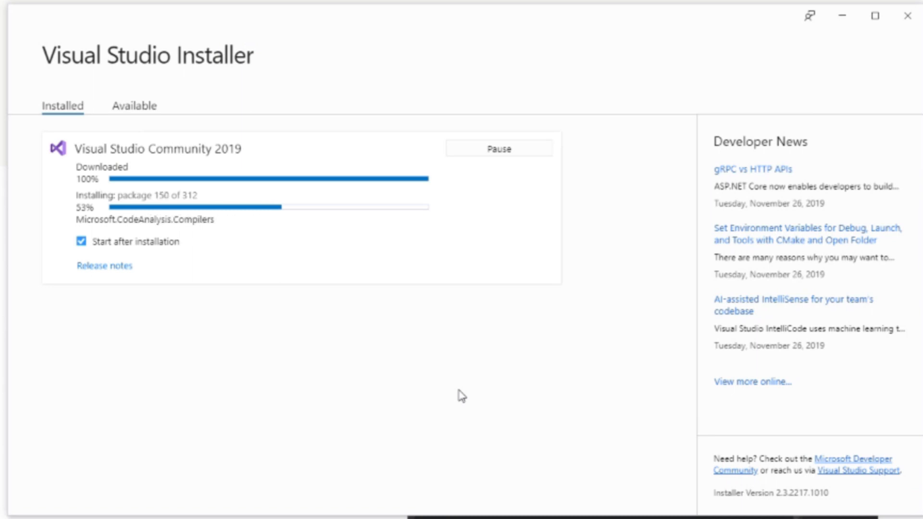
{"action": "mouse_move", "coordinate": [713, 313]}
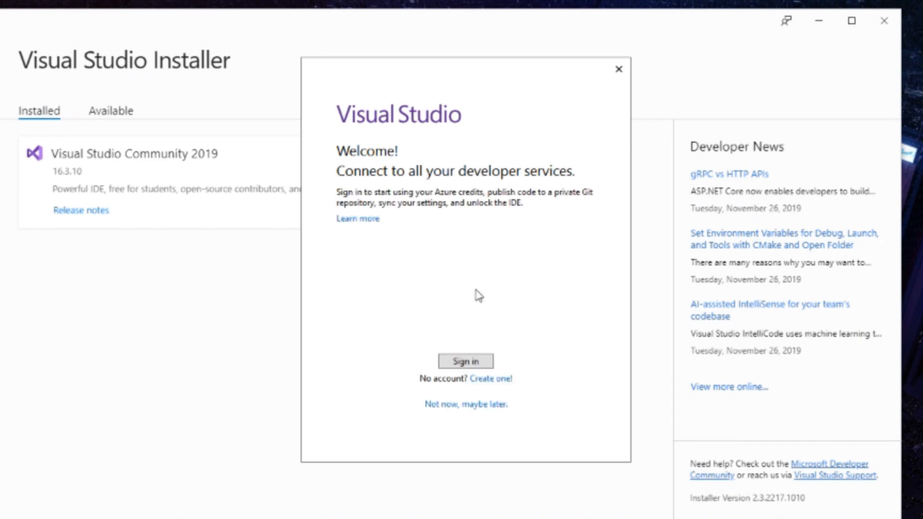
{"action": "mouse_move", "coordinate": [503, 389]}
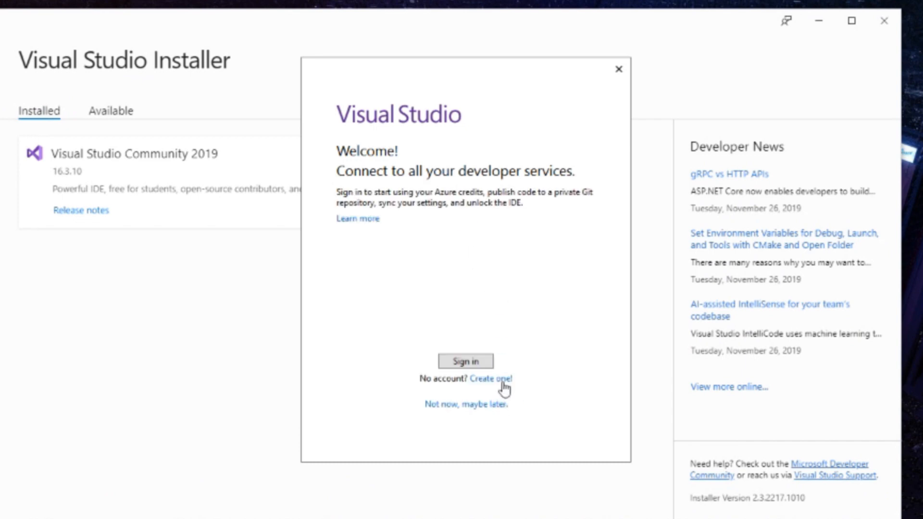
{"action": "mouse_move", "coordinate": [494, 408]}
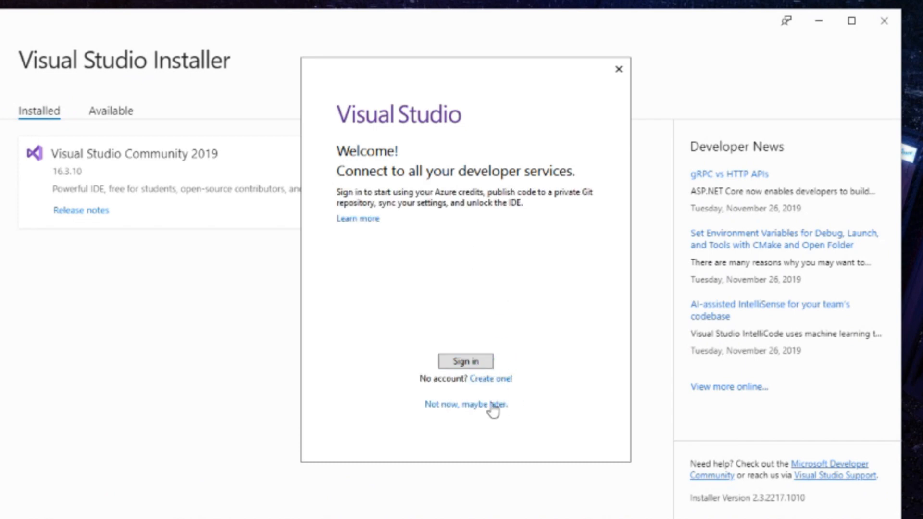
{"action": "mouse_move", "coordinate": [466, 360]}
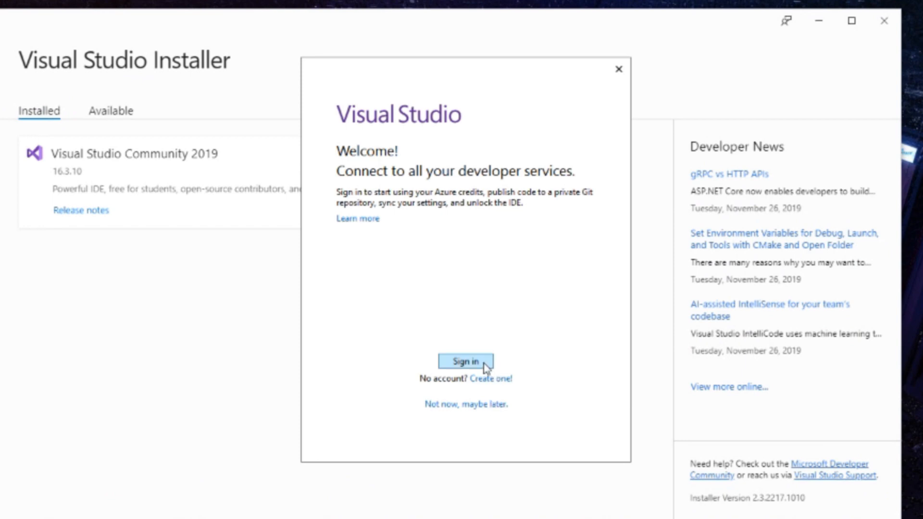
Sign in, keep General development settings and the default theme, and start Visual Studio
{"action": "left_click", "coordinate": [466, 360]}
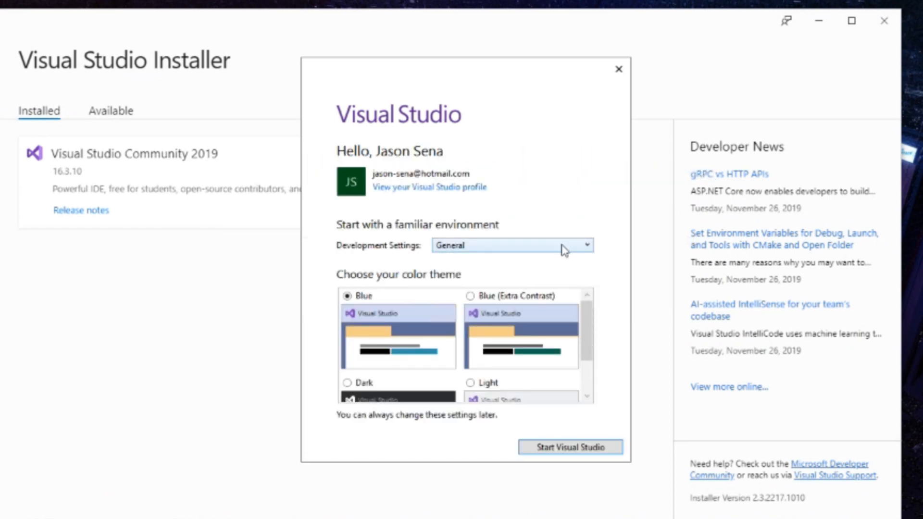
{"action": "left_click", "coordinate": [586, 245]}
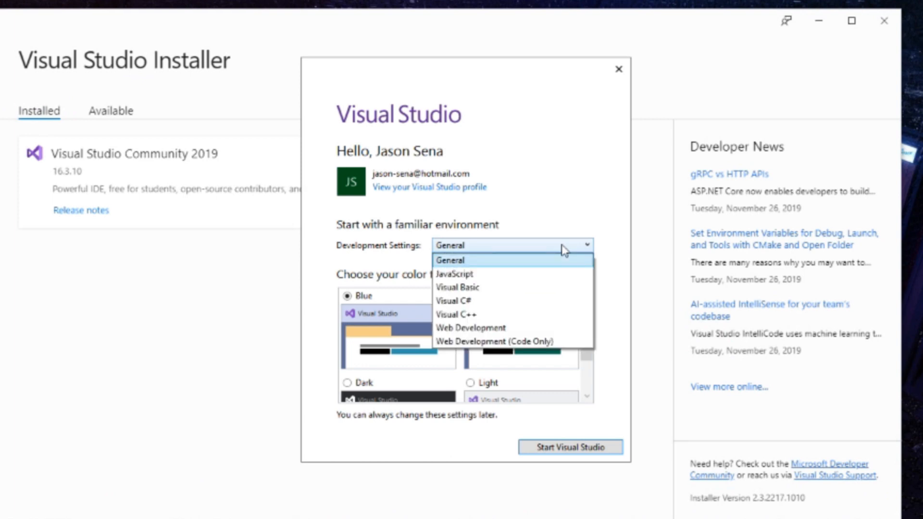
{"action": "left_click", "coordinate": [449, 260]}
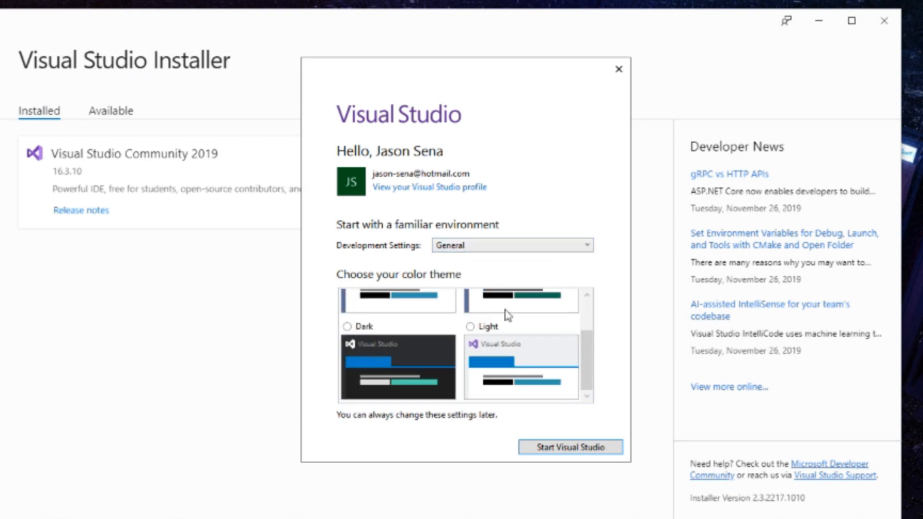
{"action": "left_click", "coordinate": [569, 447]}
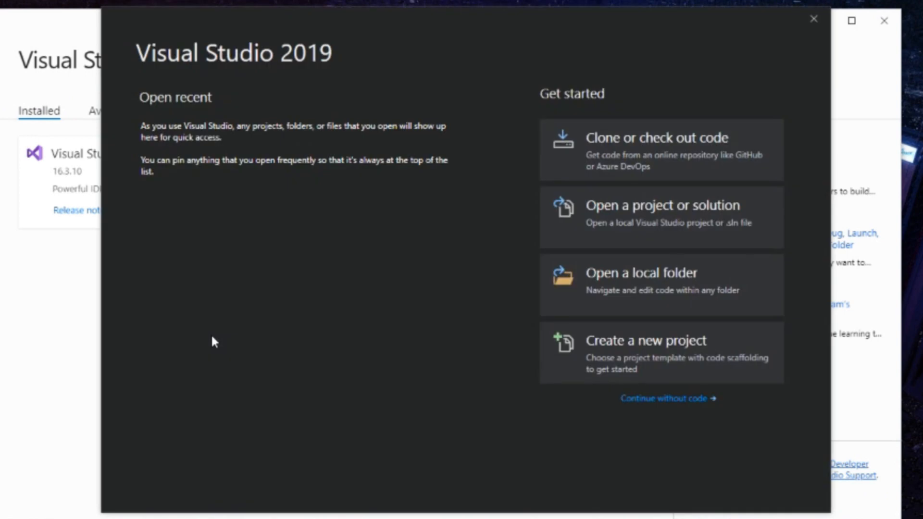